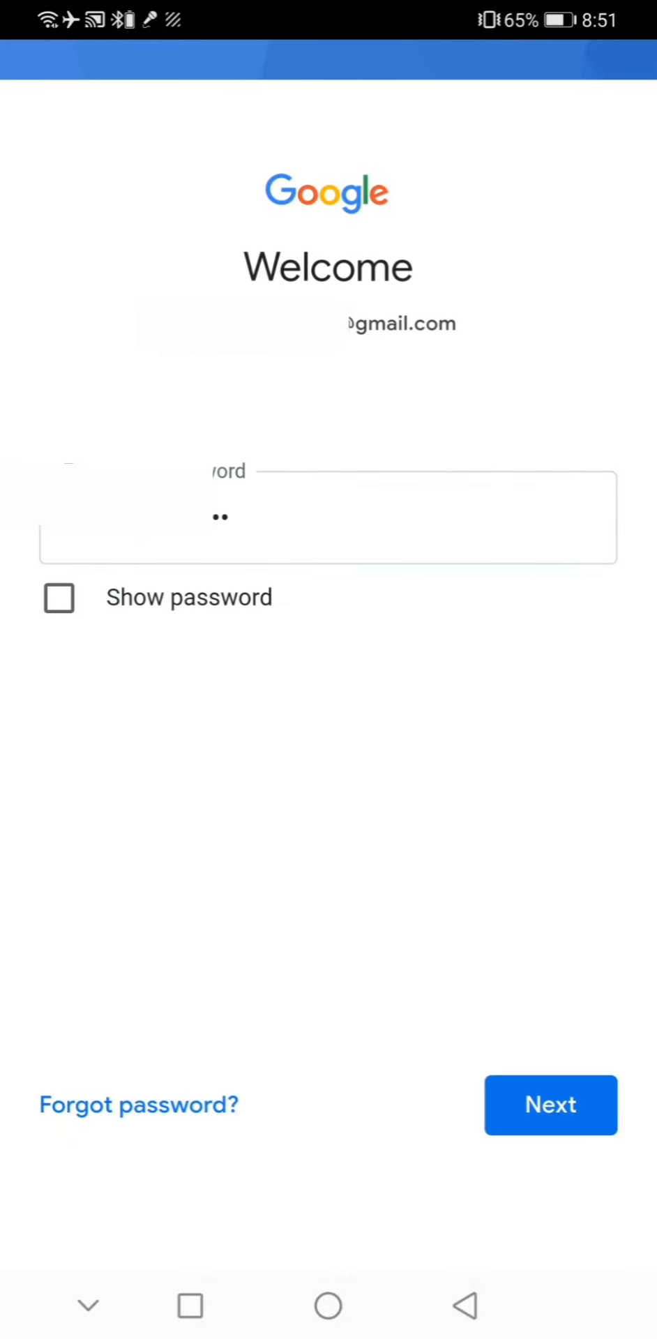
Submit the Google password and agree to the terms in microG sign-in.
{"action": "left_click", "coordinate": [550, 1105]}
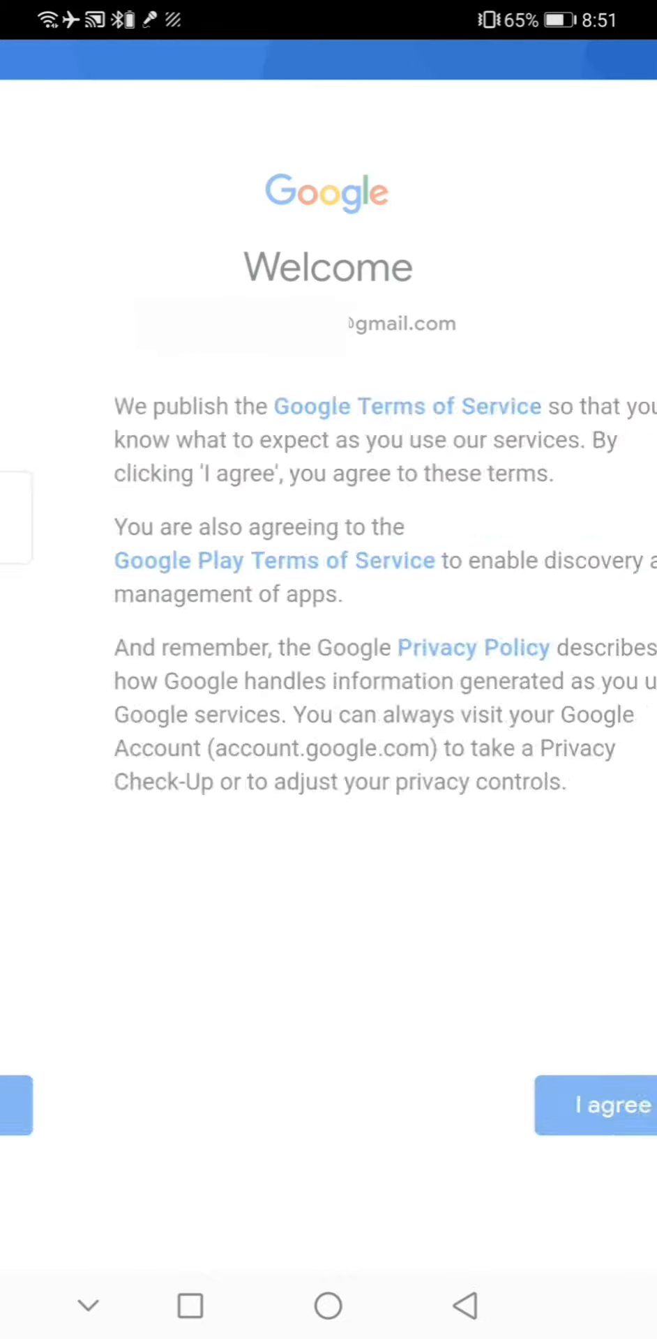
{"action": "left_click", "coordinate": [610, 1105]}
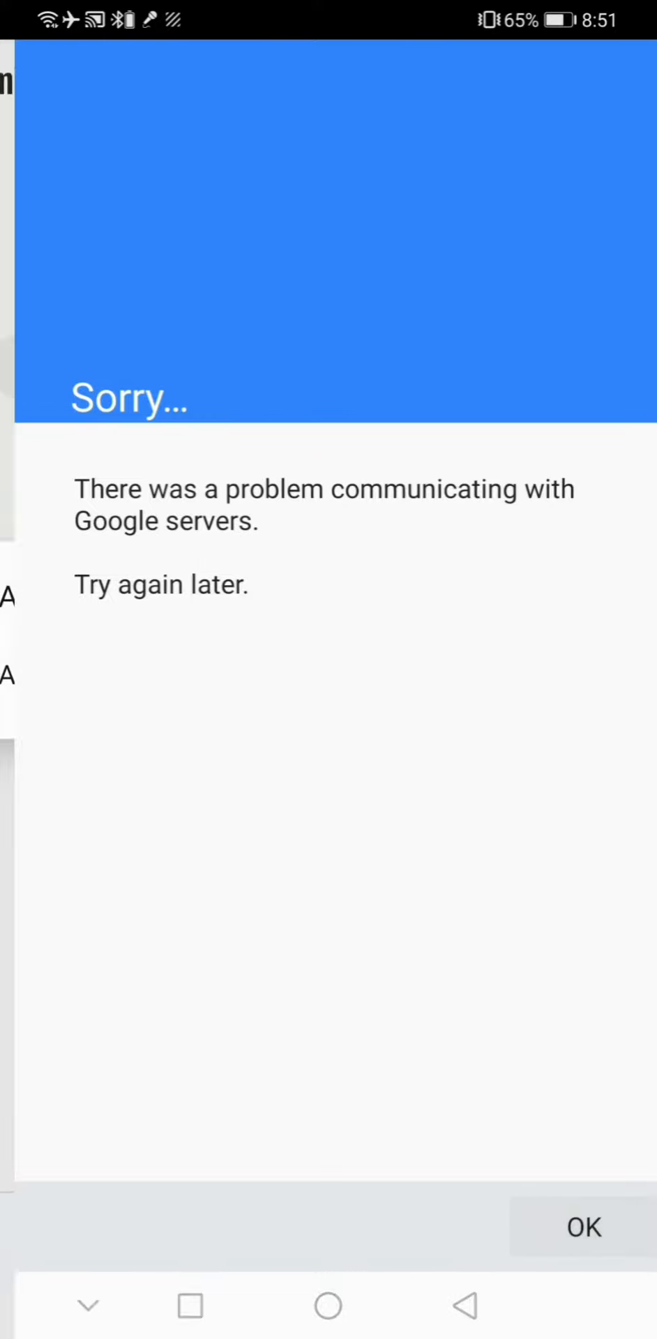
Dismiss the server error and grant location, photos/media and phone permissions via microG Self-Check.
{"action": "left_click", "coordinate": [584, 1226]}
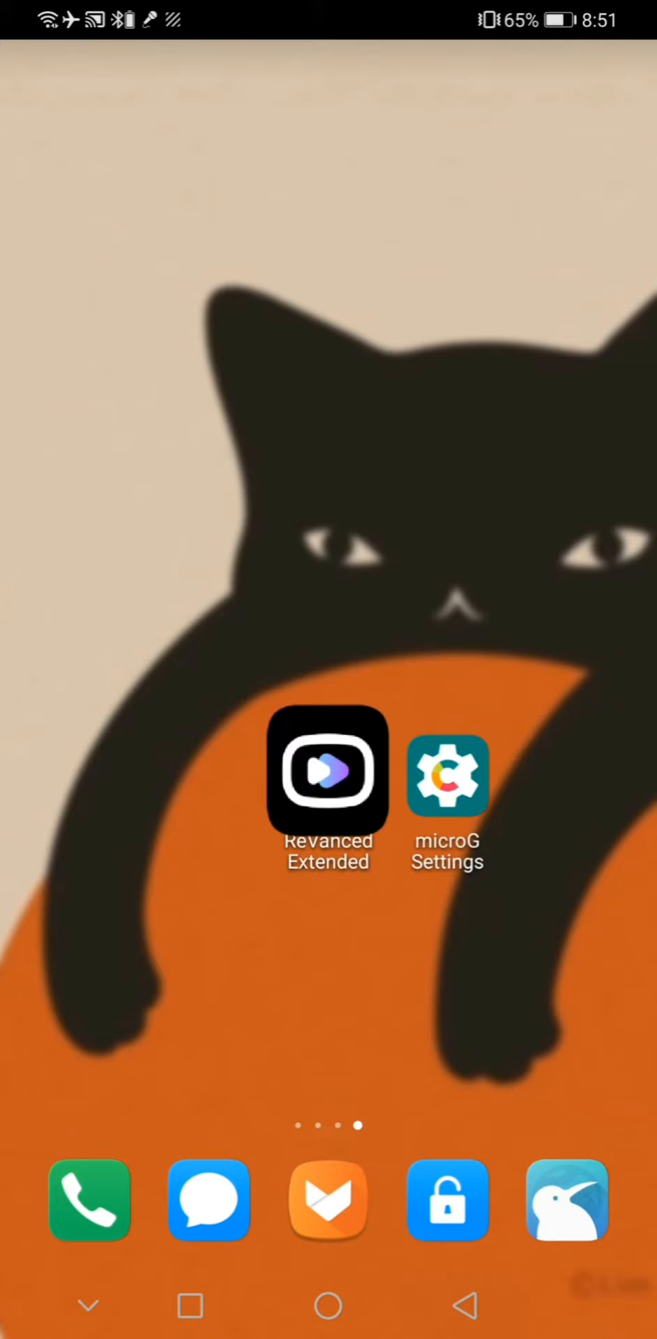
{"action": "left_click", "coordinate": [447, 775]}
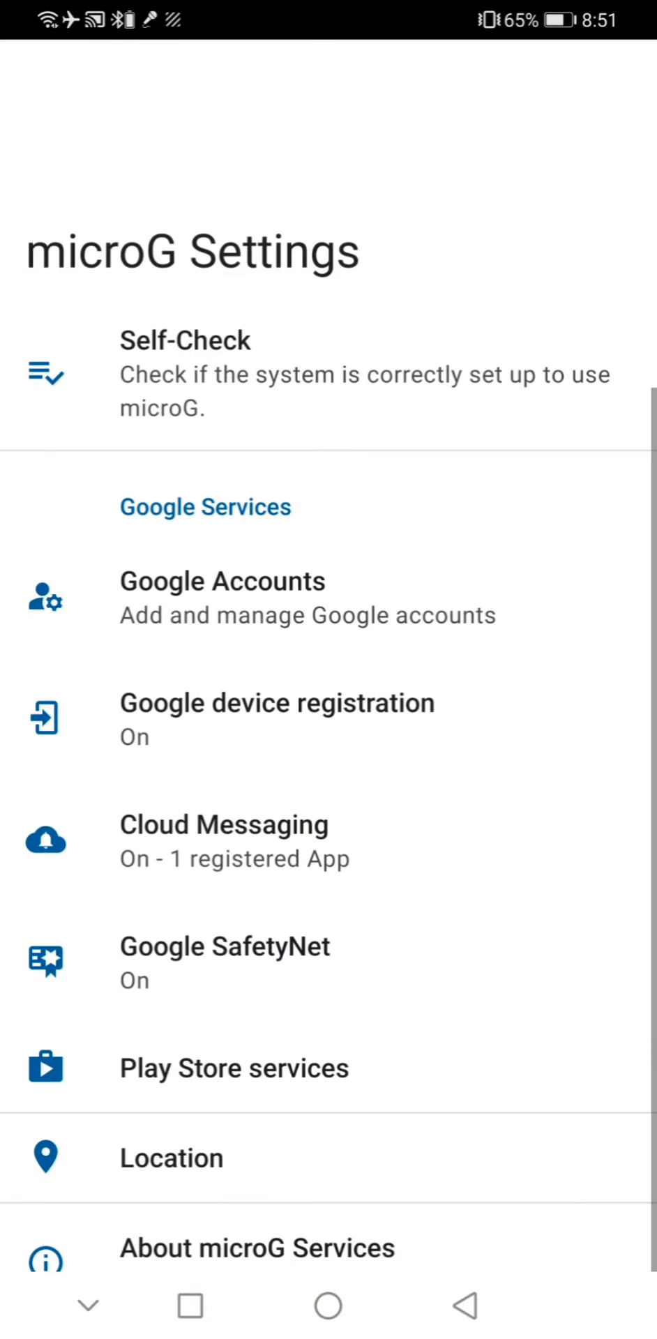
{"action": "left_click", "coordinate": [185, 372]}
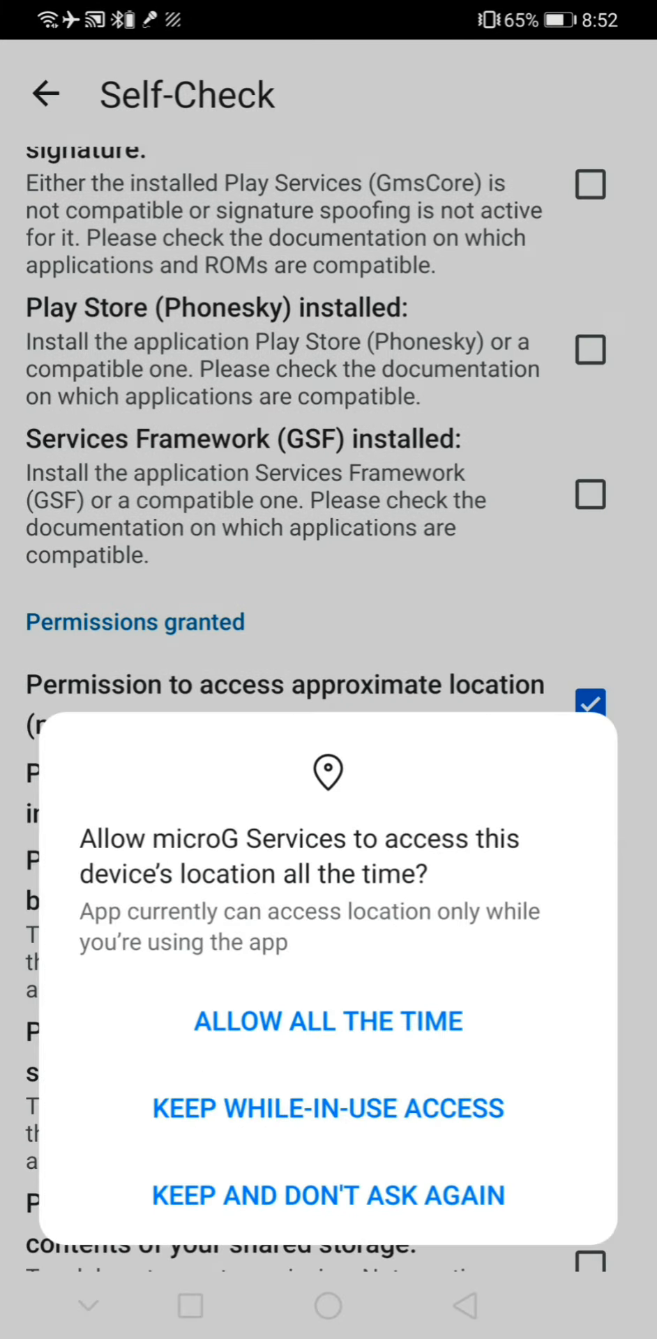
{"action": "left_click", "coordinate": [328, 1020]}
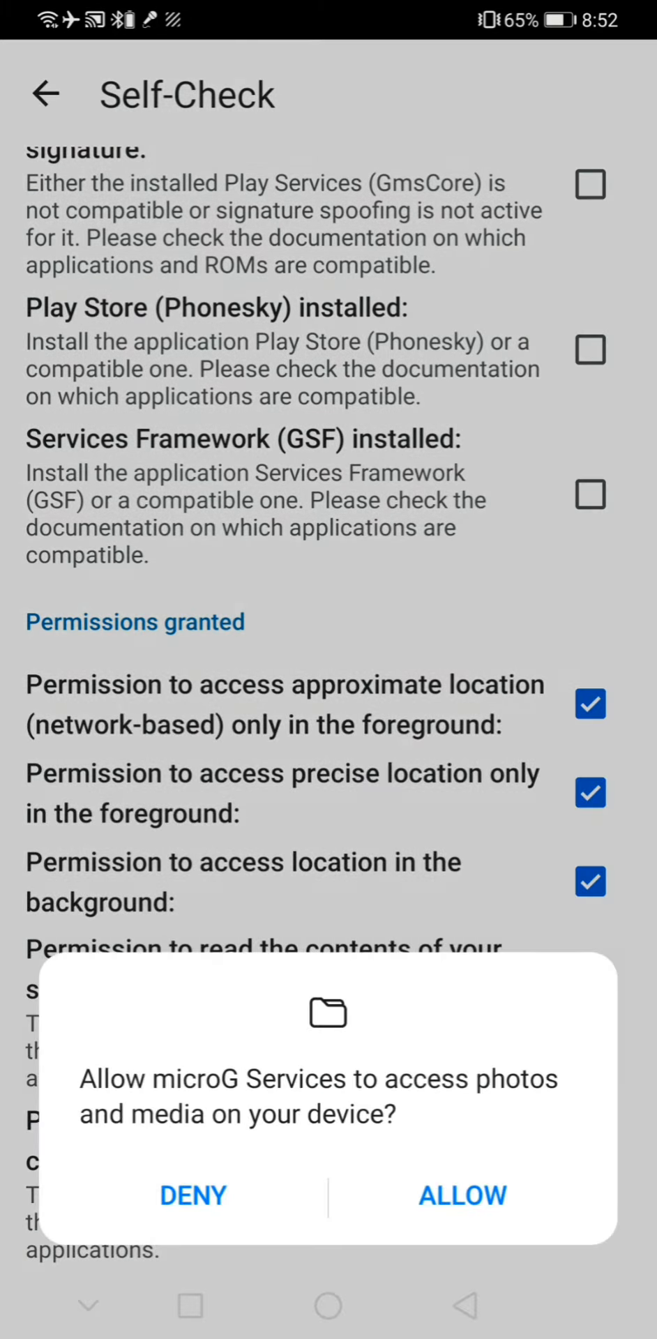
{"action": "left_click", "coordinate": [462, 1195]}
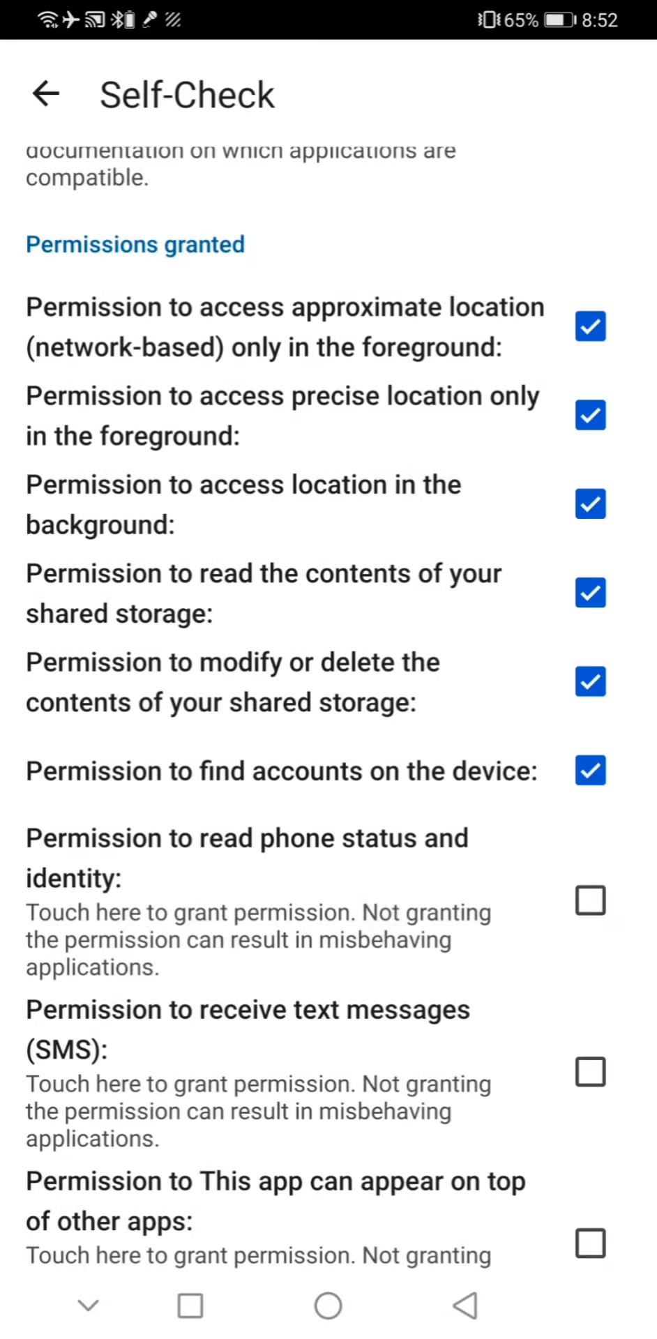
{"action": "left_click", "coordinate": [590, 900]}
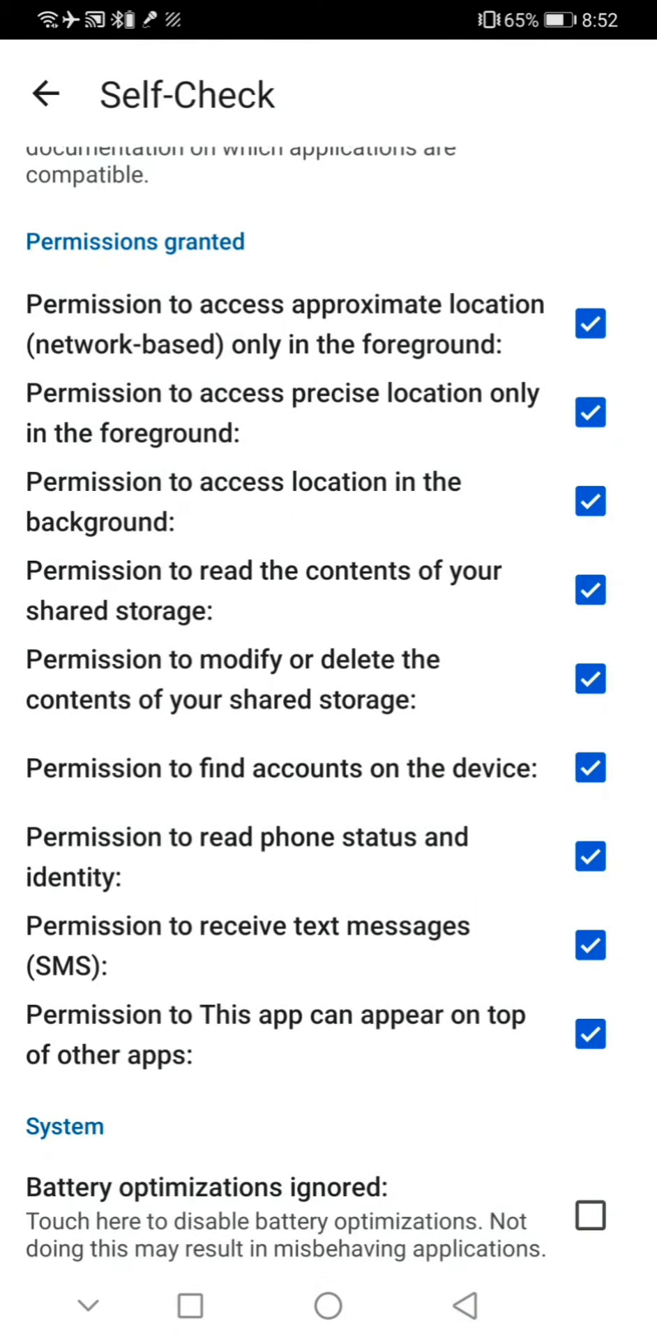
Enable Handle billing requests in Play Store services, then return to the settings list.
{"action": "left_click", "coordinate": [44, 94]}
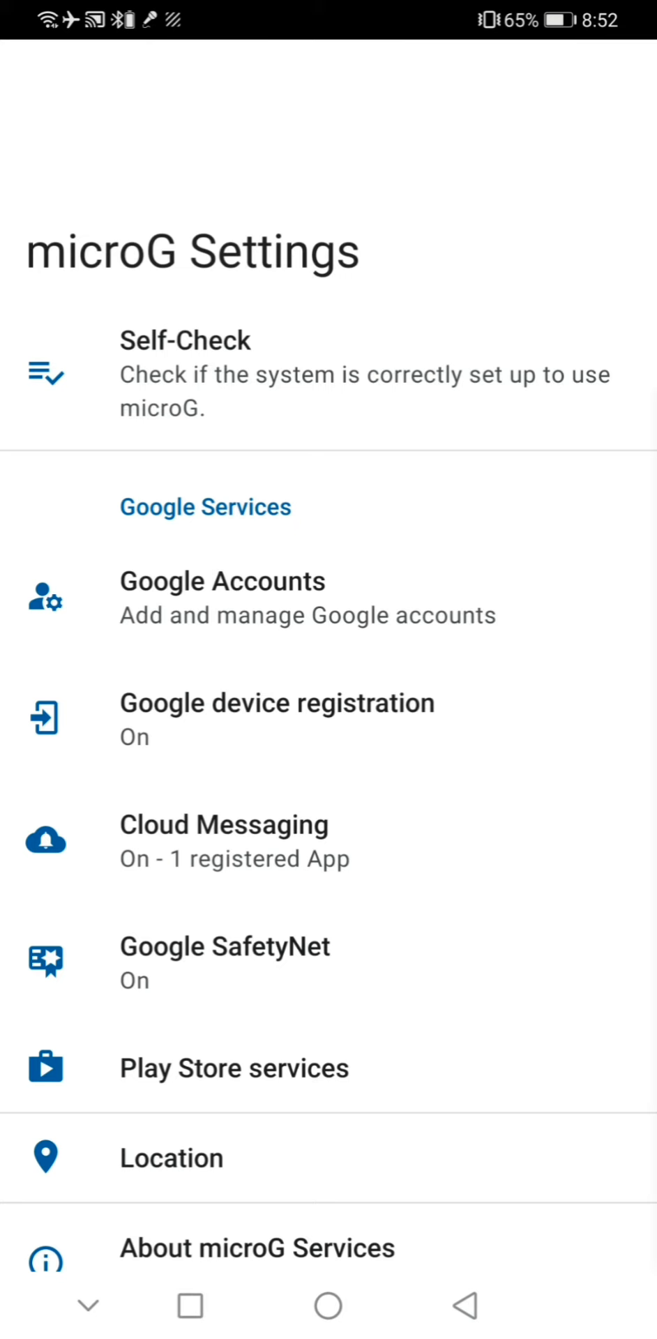
{"action": "left_click", "coordinate": [234, 1068]}
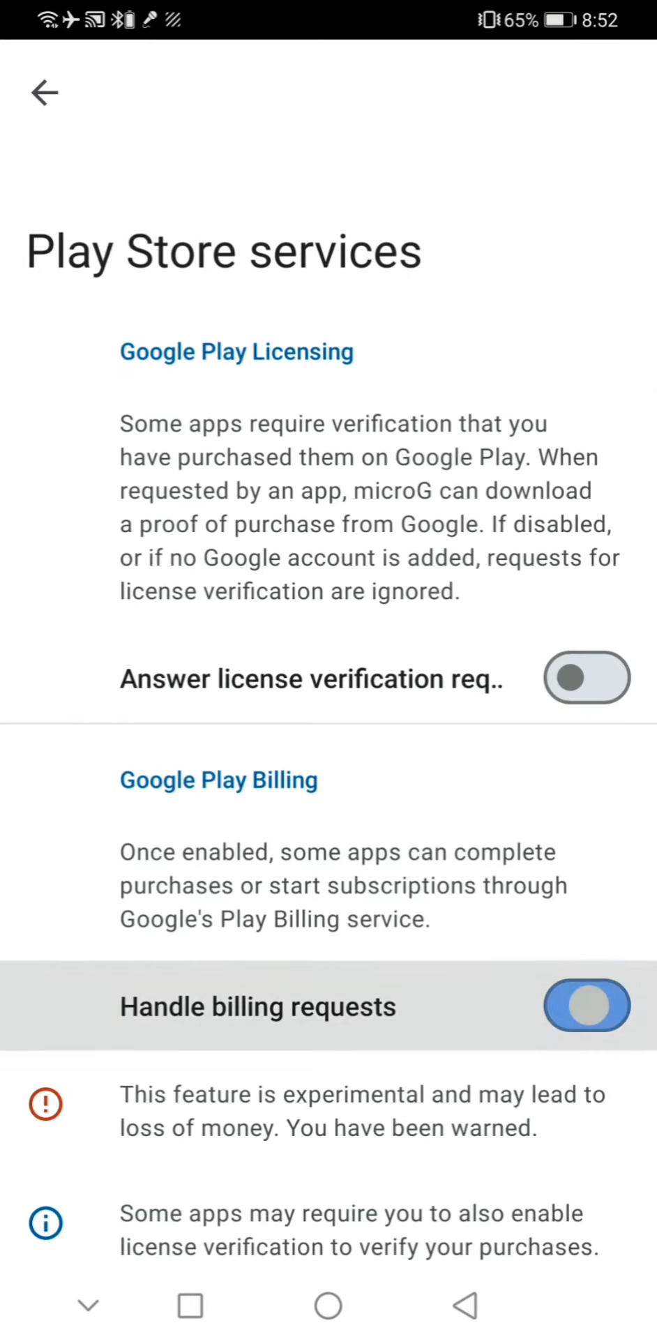
{"action": "left_click", "coordinate": [43, 92]}
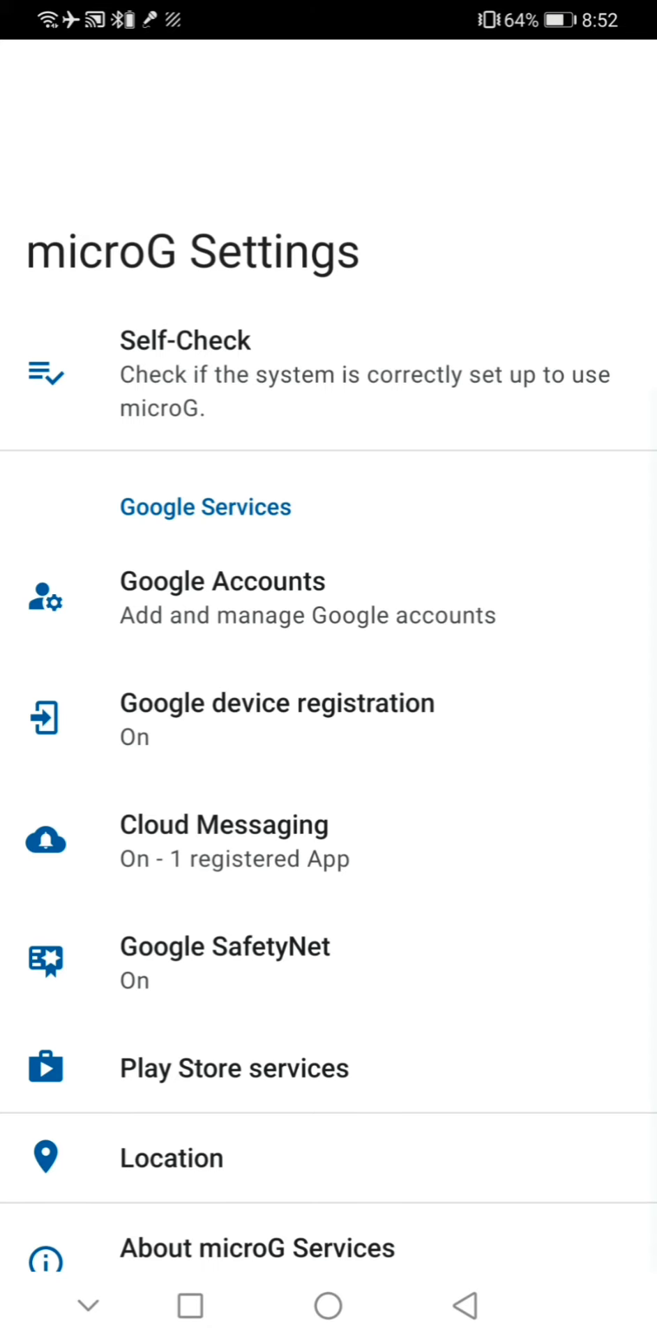
Add a Google account in microG Google Accounts, submitting the email and password.
{"action": "left_click", "coordinate": [222, 581]}
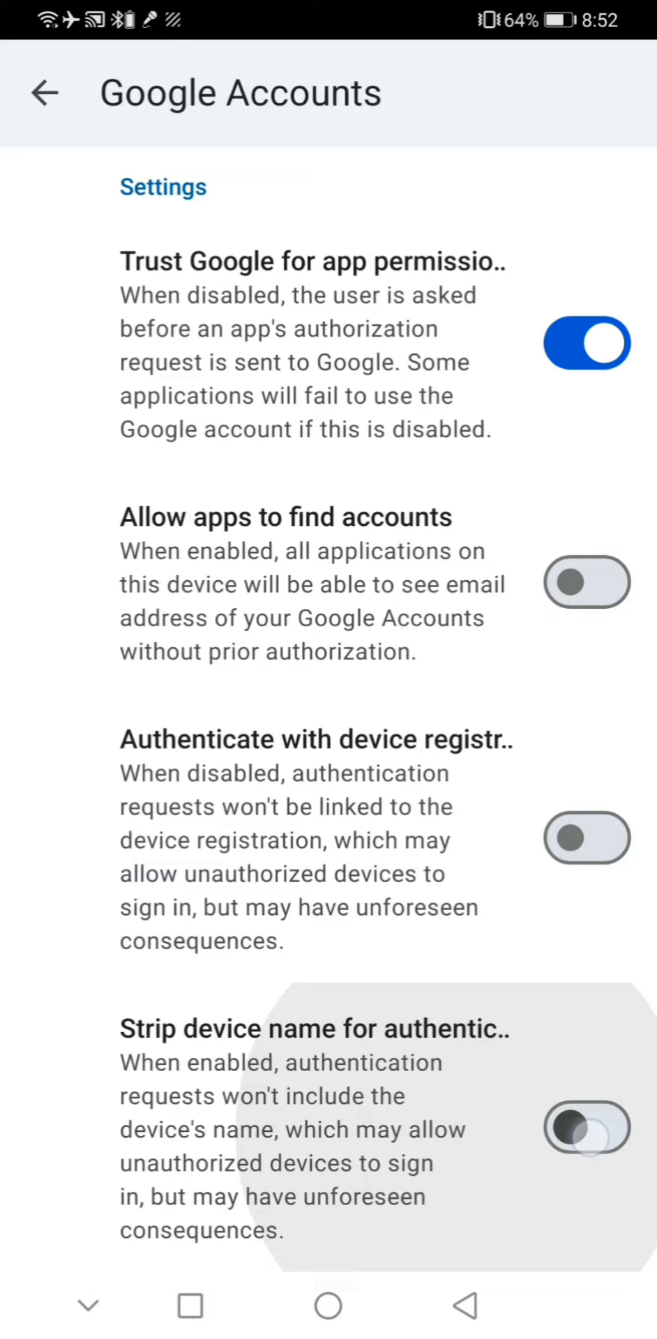
{"action": "scroll", "scroll_direction": "down", "scroll_amount": 3}
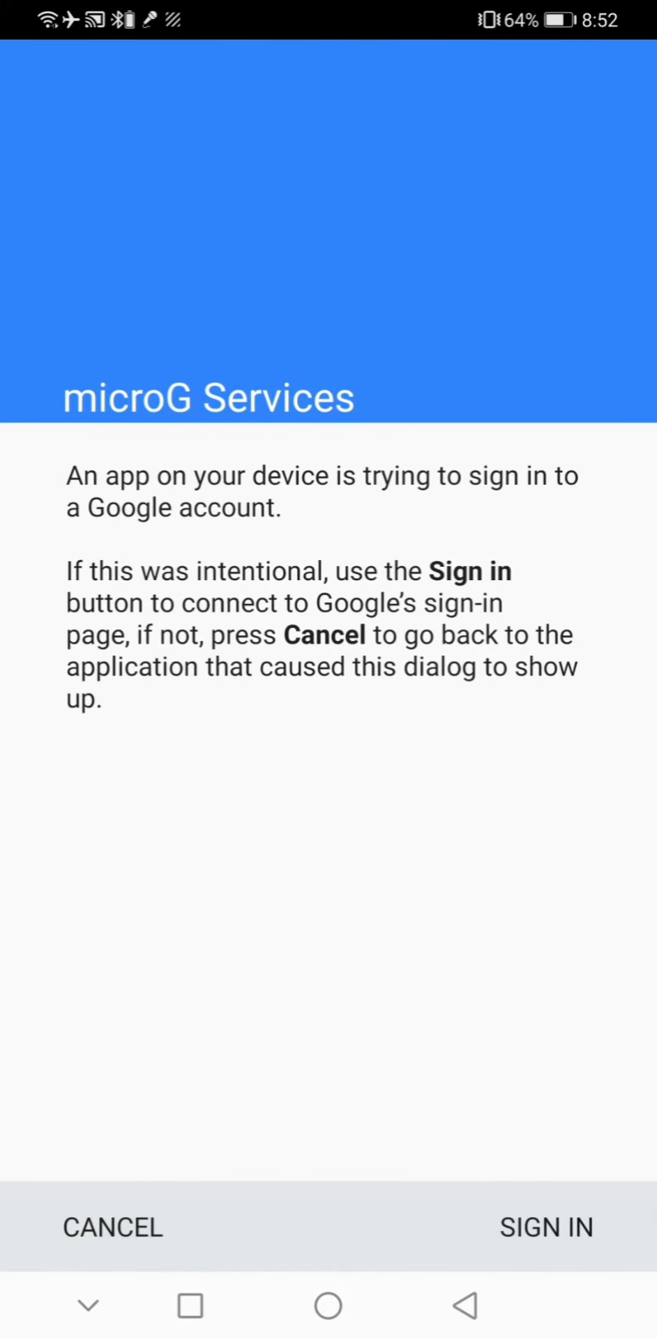
{"action": "left_click", "coordinate": [547, 1227]}
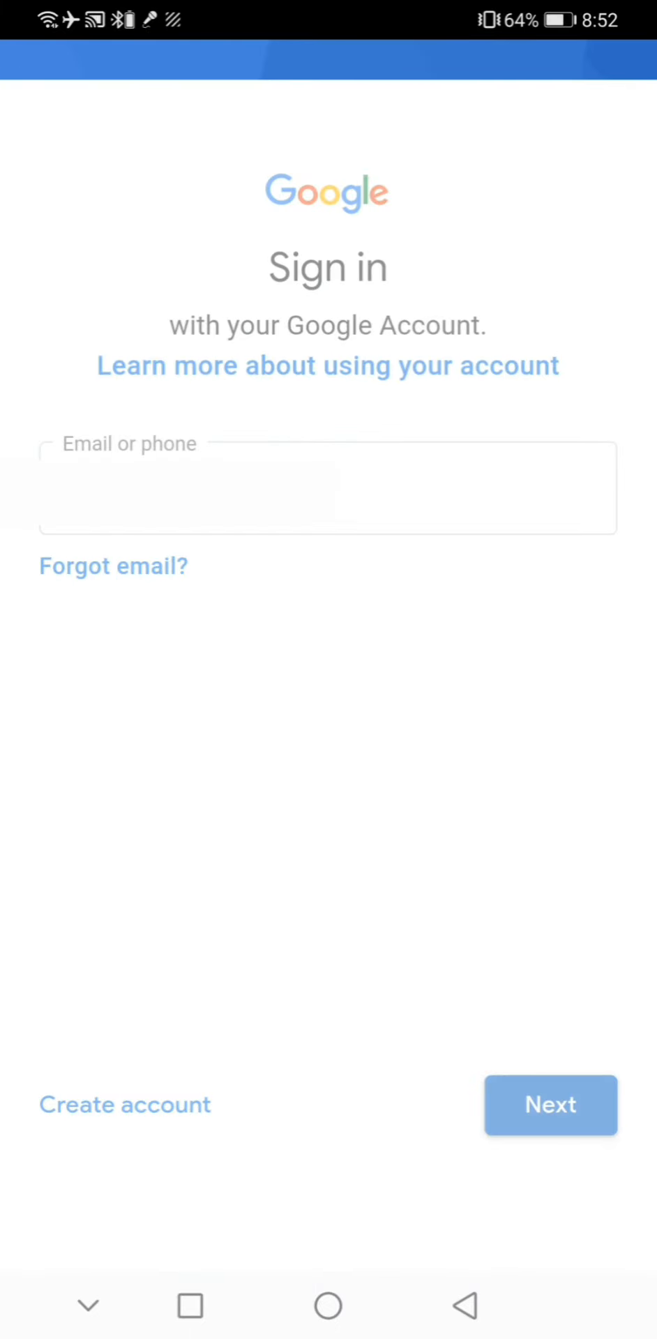
{"action": "left_click", "coordinate": [550, 1104]}
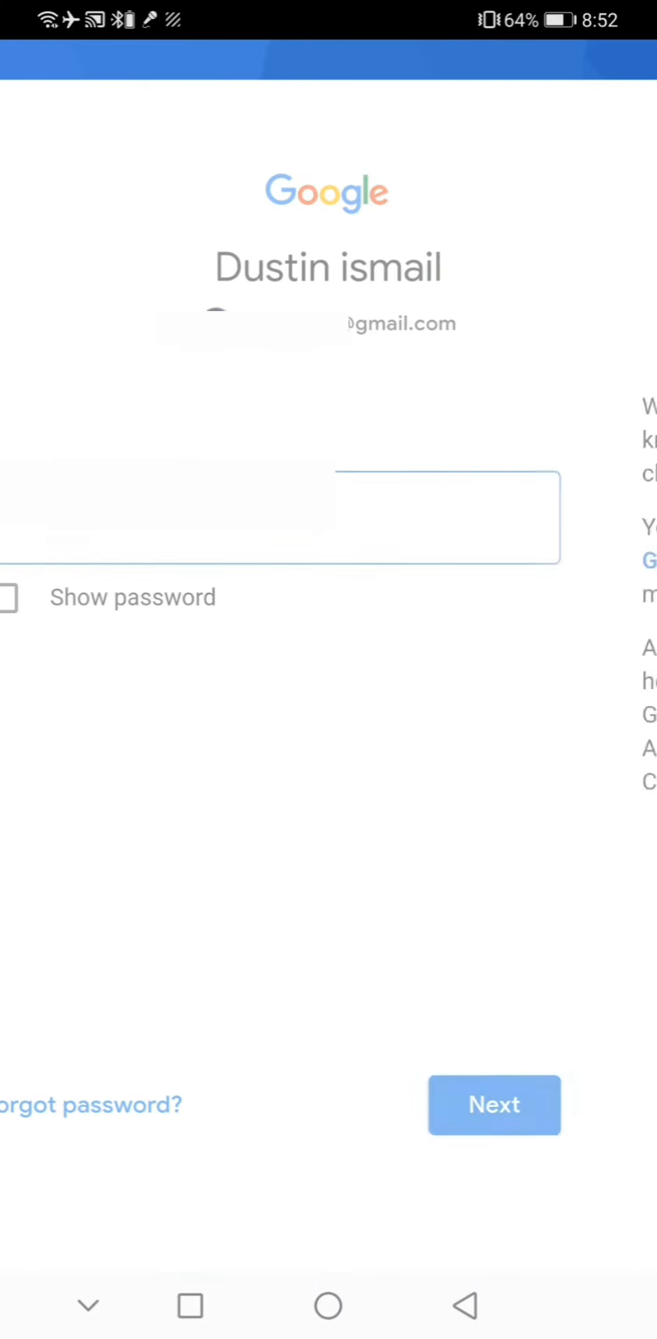
{"action": "left_click", "coordinate": [494, 1104]}
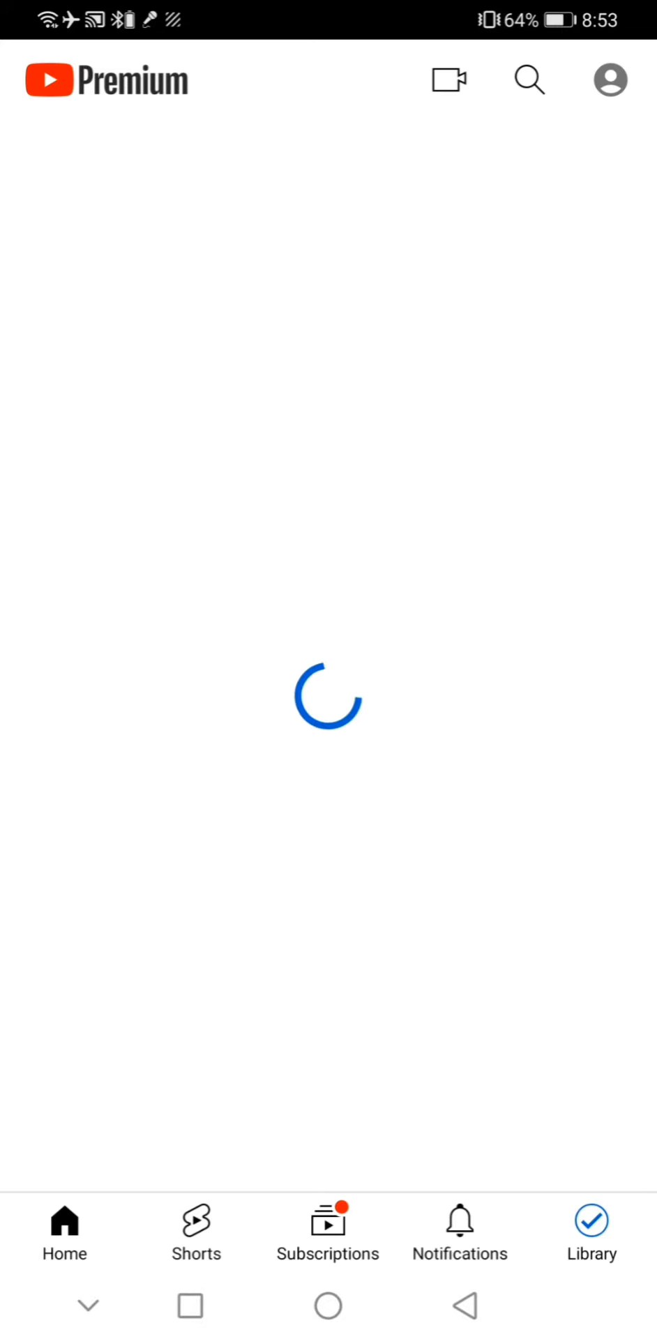
Check the account icon in ReVanced Extended to confirm the signed-in account.
{"action": "left_click", "coordinate": [609, 80]}
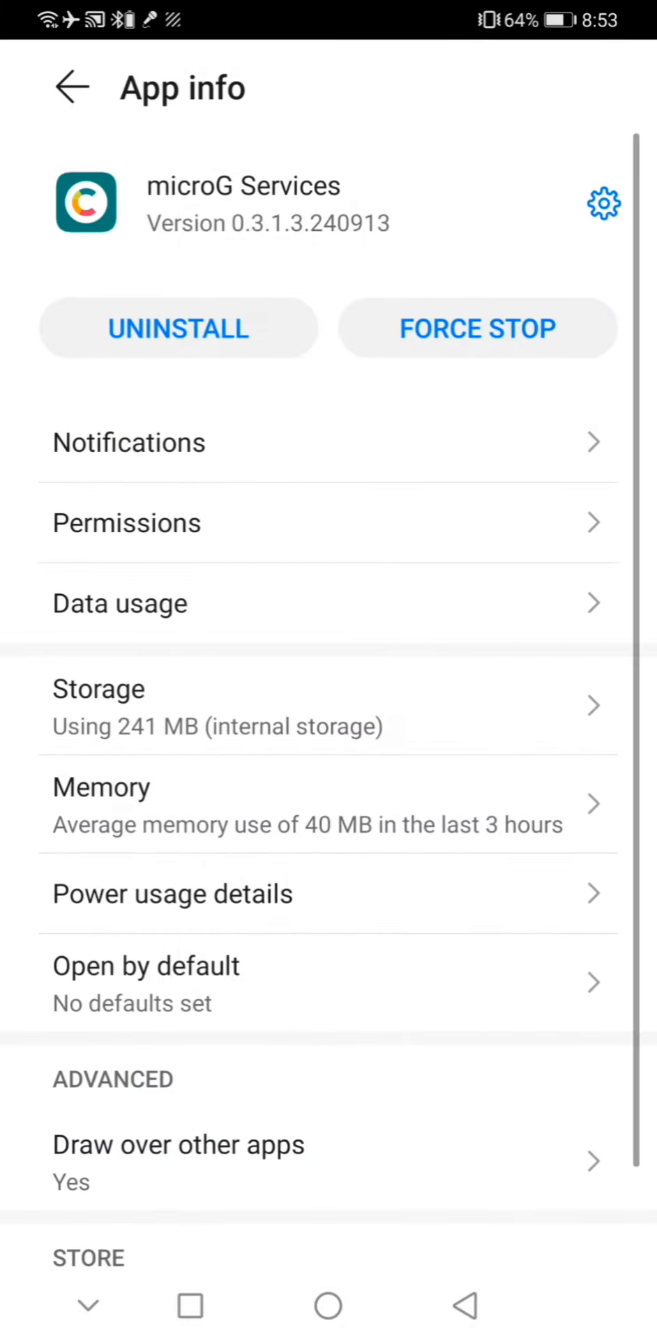
Set microG Services' Contacts permission to Deny in App info.
{"action": "left_click", "coordinate": [126, 523]}
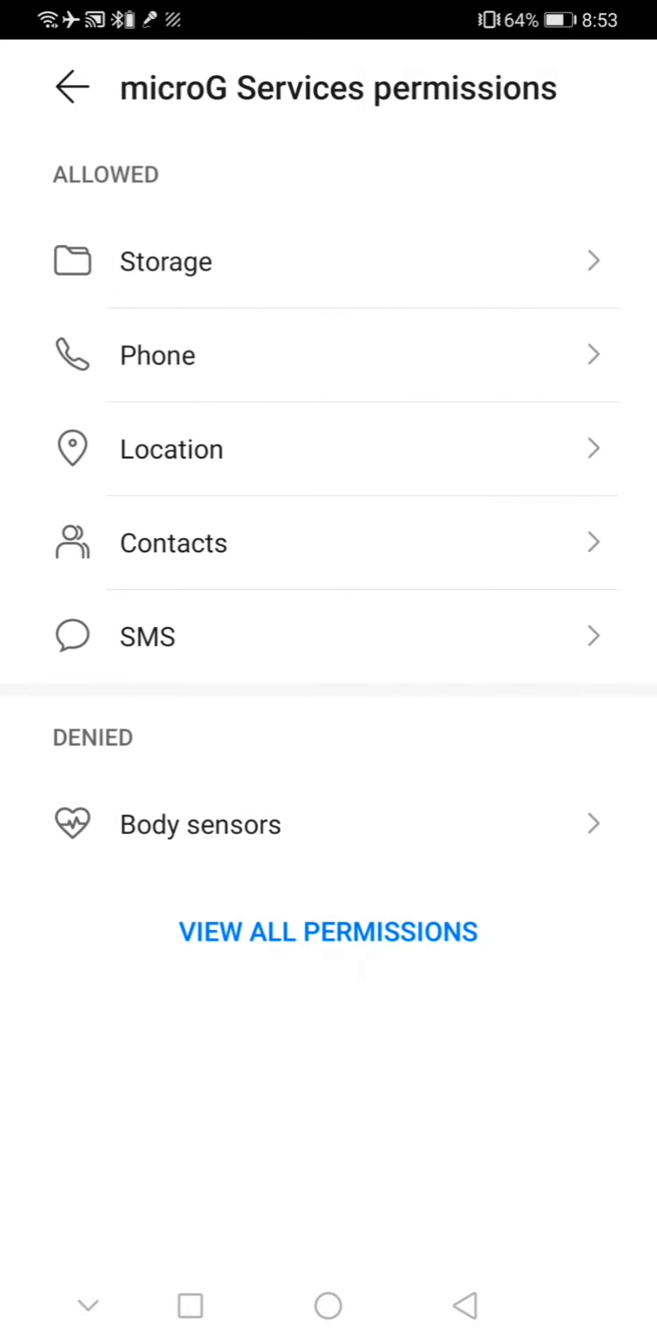
{"action": "left_click", "coordinate": [174, 544]}
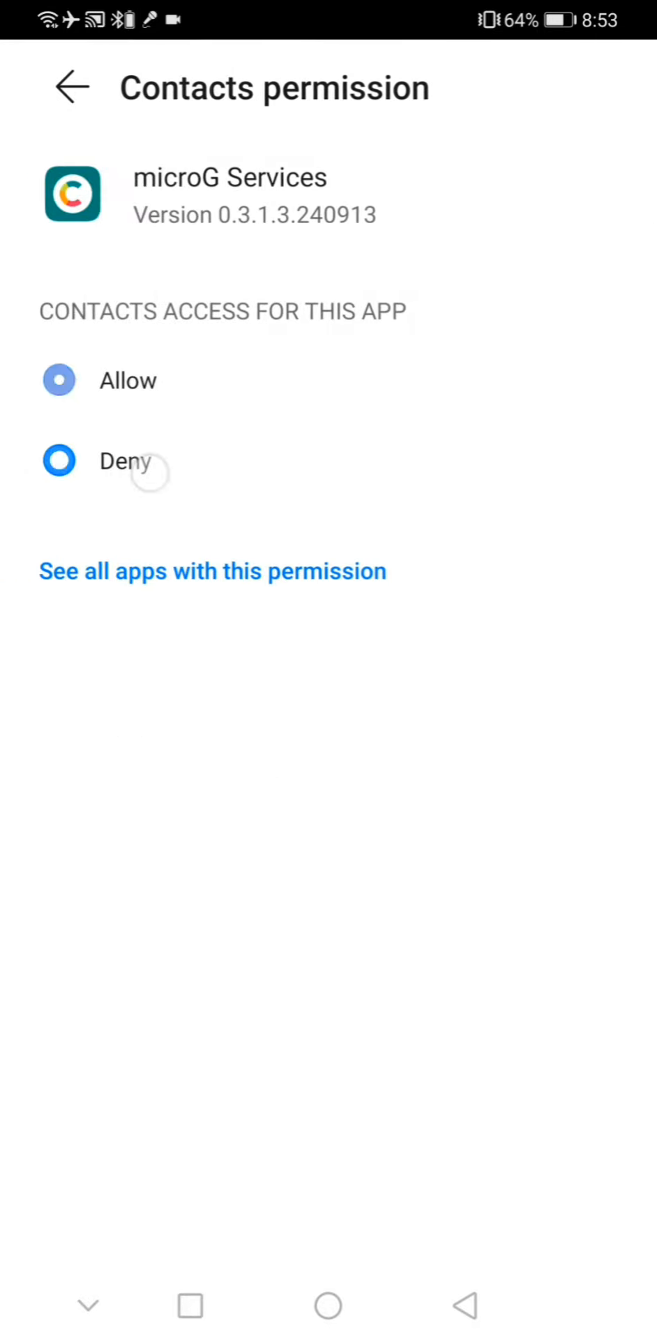
{"action": "left_click", "coordinate": [70, 88]}
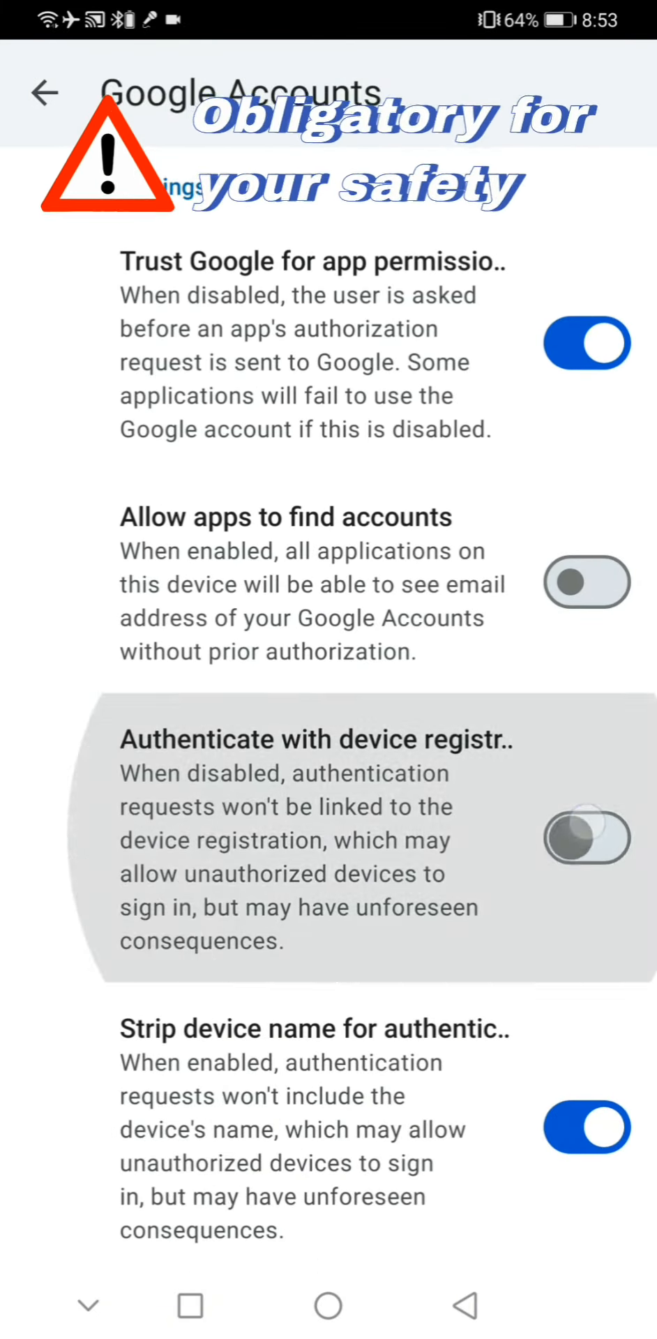
Turn off Play Store billing request handling and exit microG Settings to the home screen.
{"action": "left_click", "coordinate": [44, 92]}
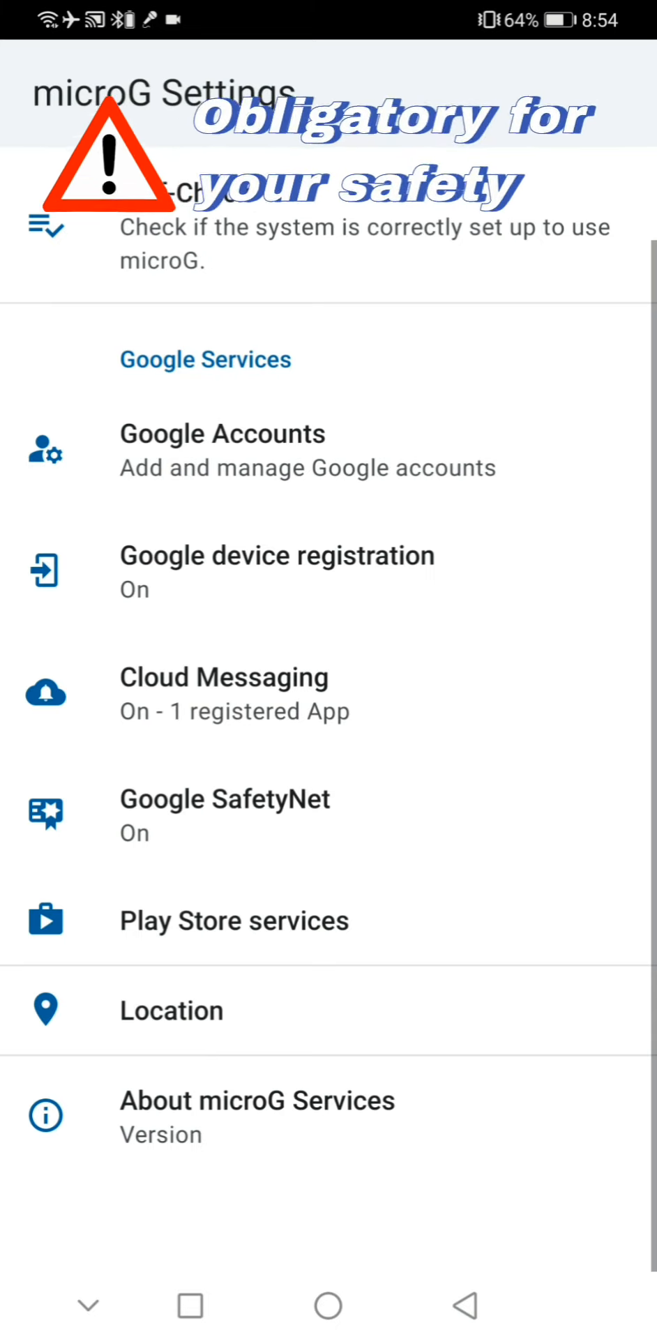
{"action": "left_click", "coordinate": [235, 920]}
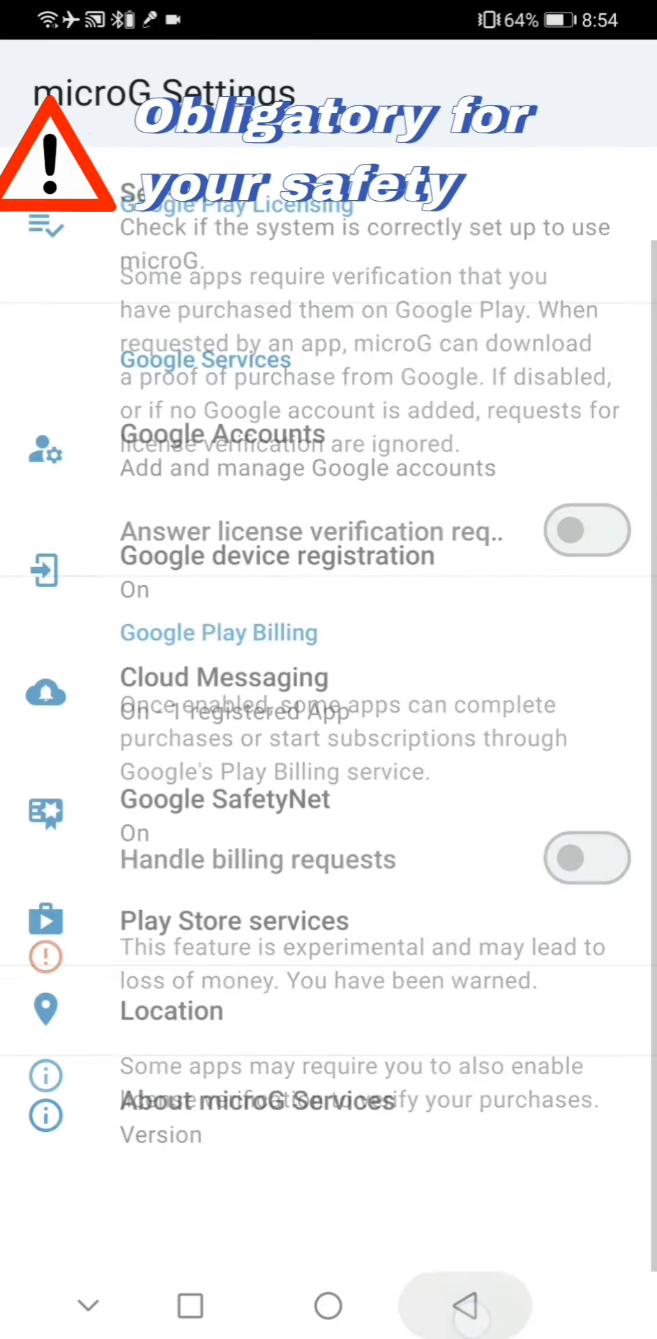
{"action": "left_click", "coordinate": [329, 1307]}
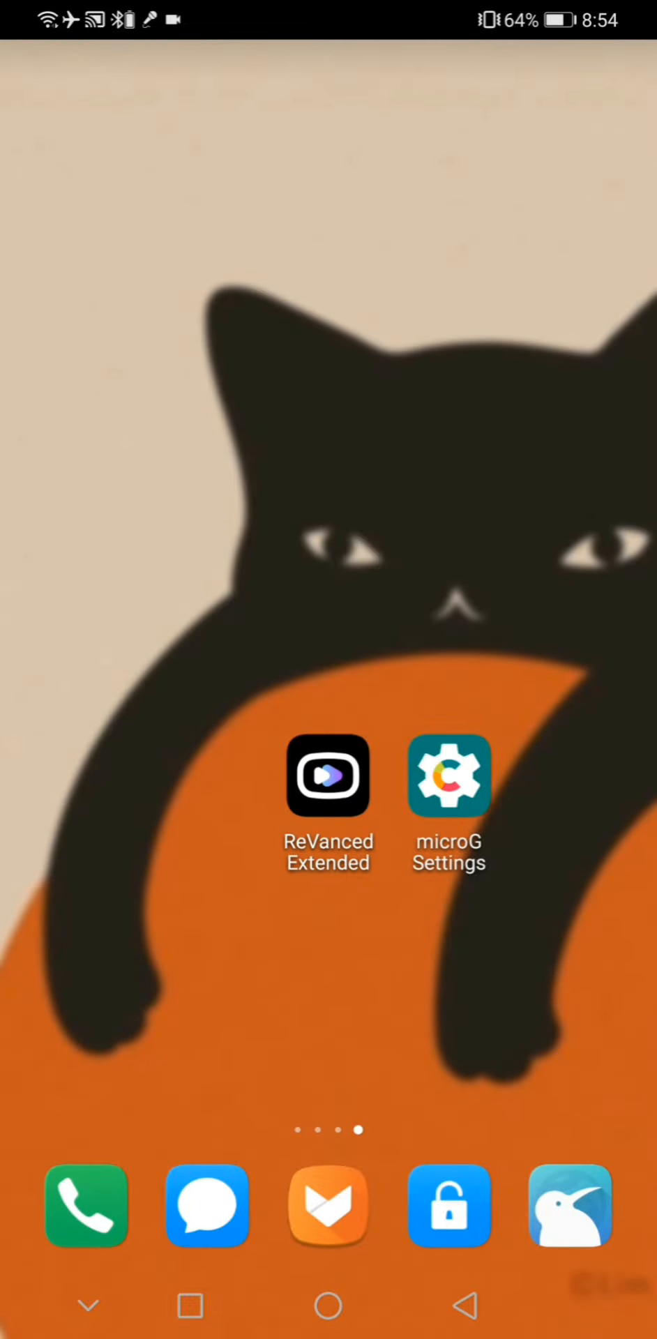